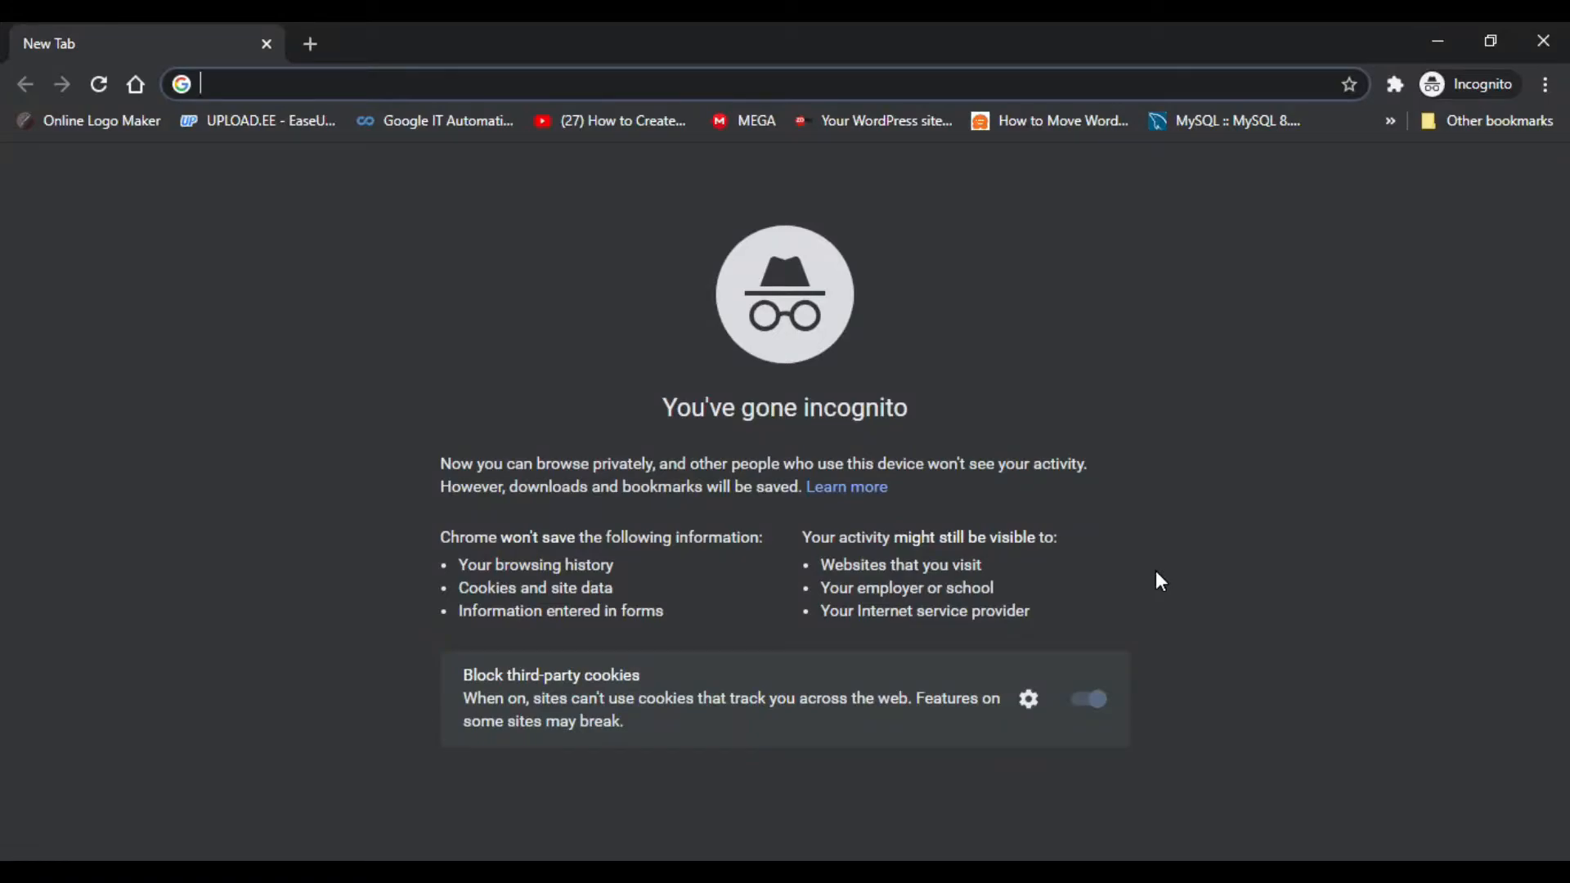
{"action": "mouse_move", "coordinate": [1301, 339]}
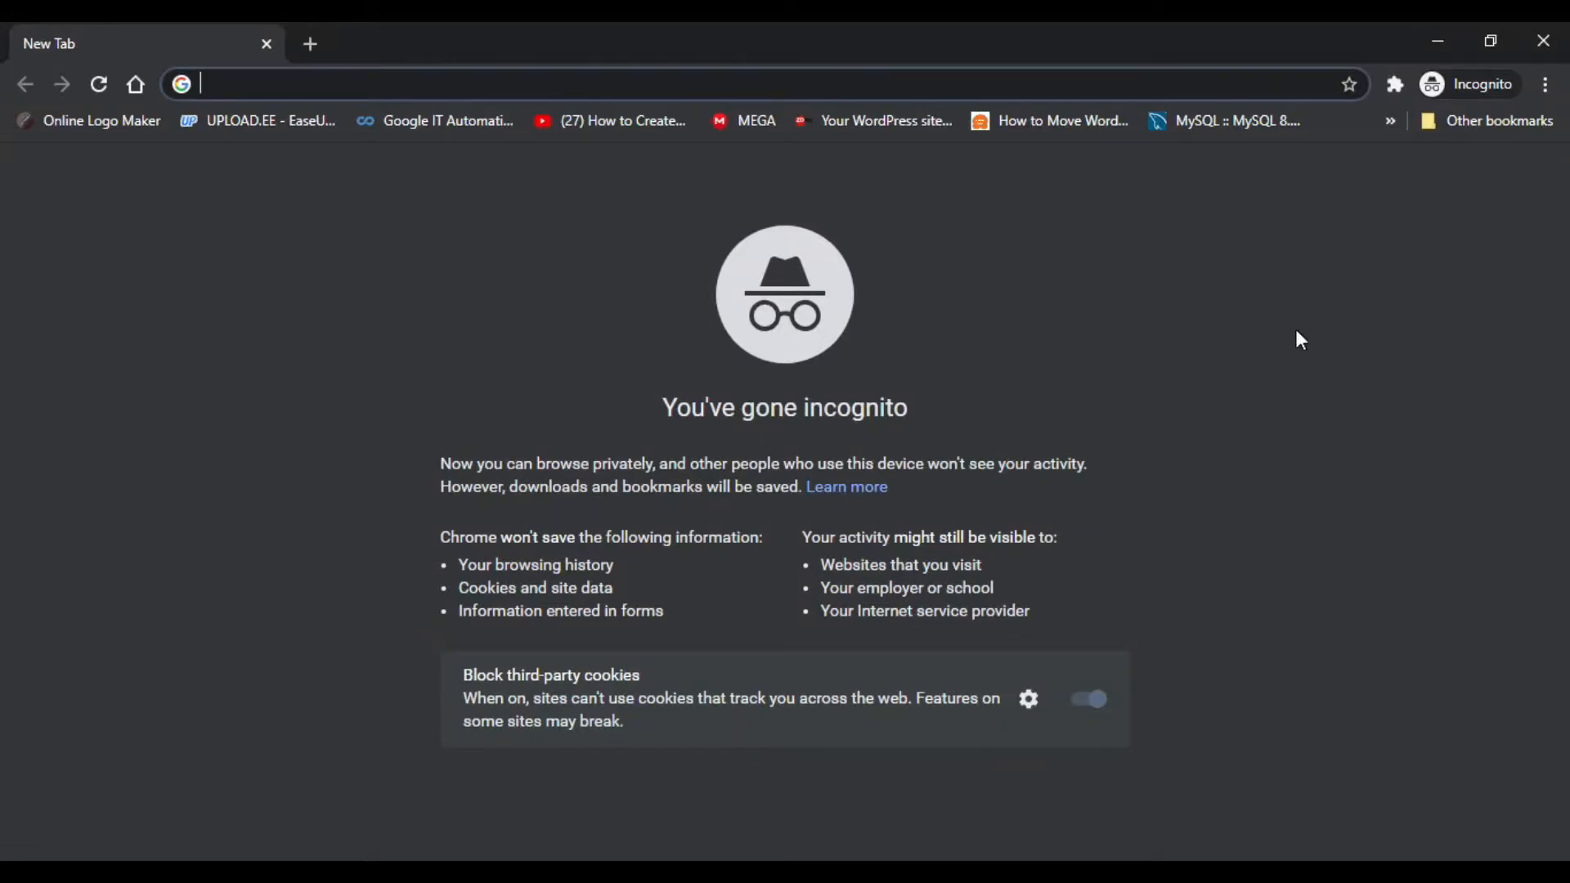
Open Chrome Settings from the ⋮ menu and search settings for 'clear'.
{"action": "left_click", "coordinate": [1545, 85]}
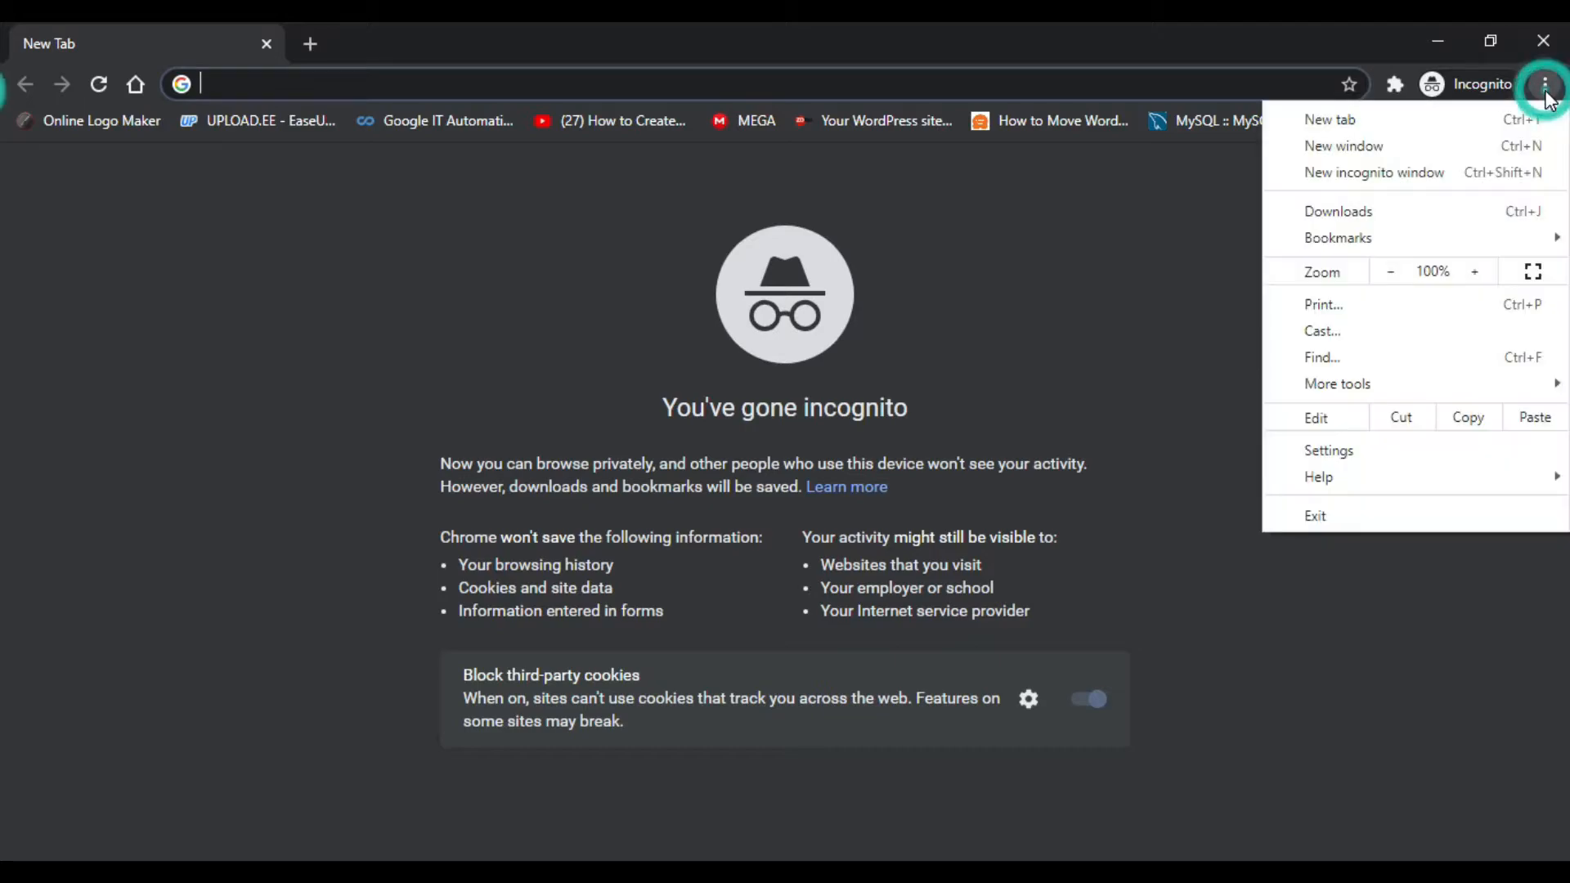
{"action": "left_click", "coordinate": [1338, 383]}
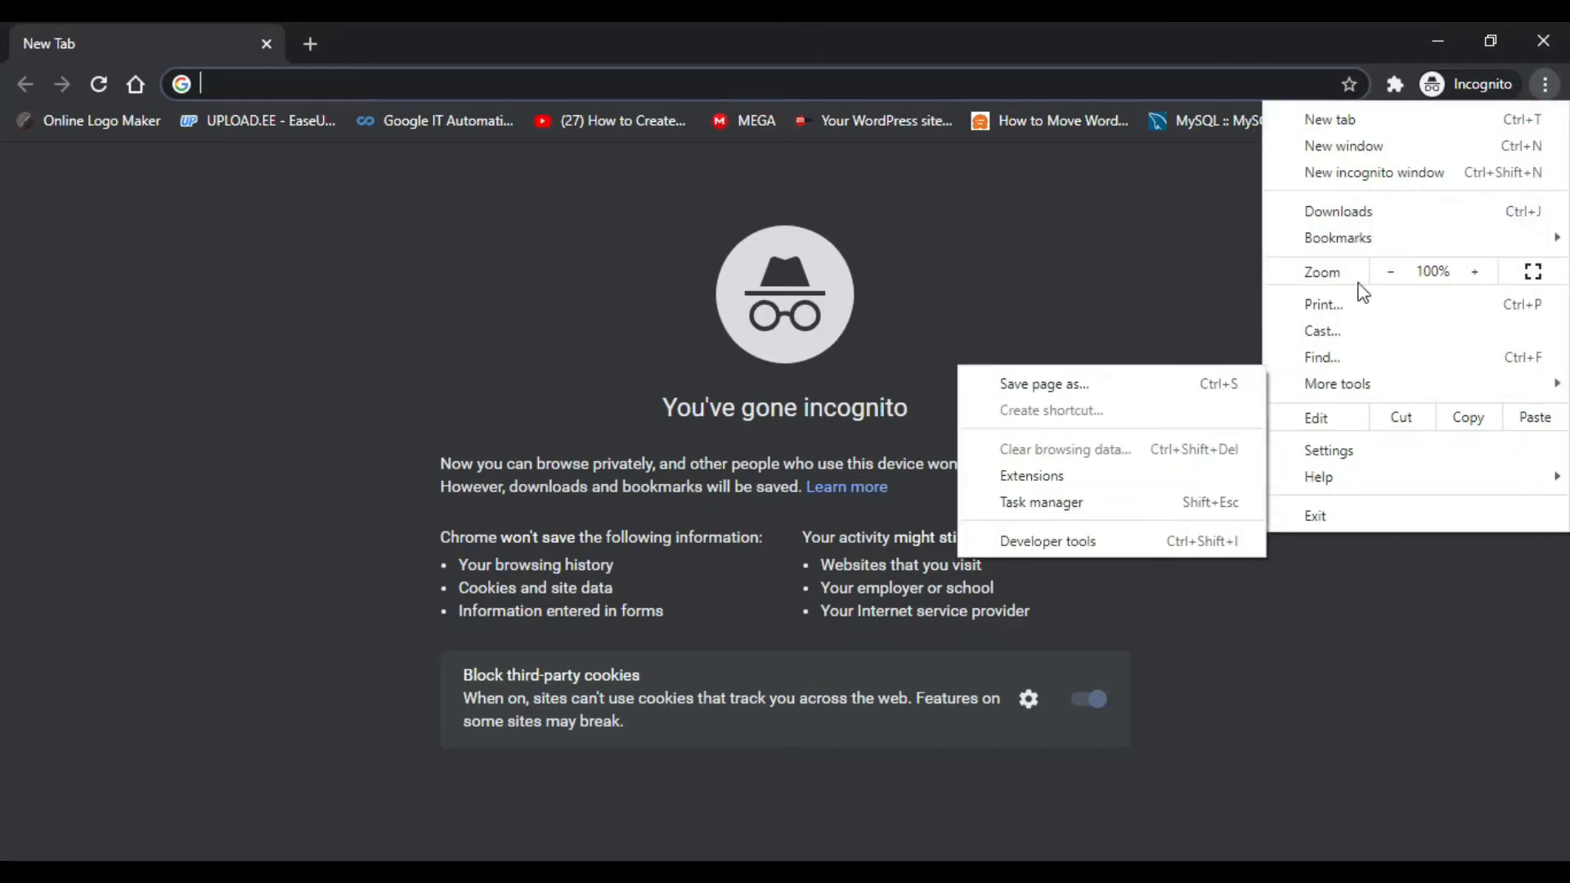
{"action": "left_click", "coordinate": [1330, 450]}
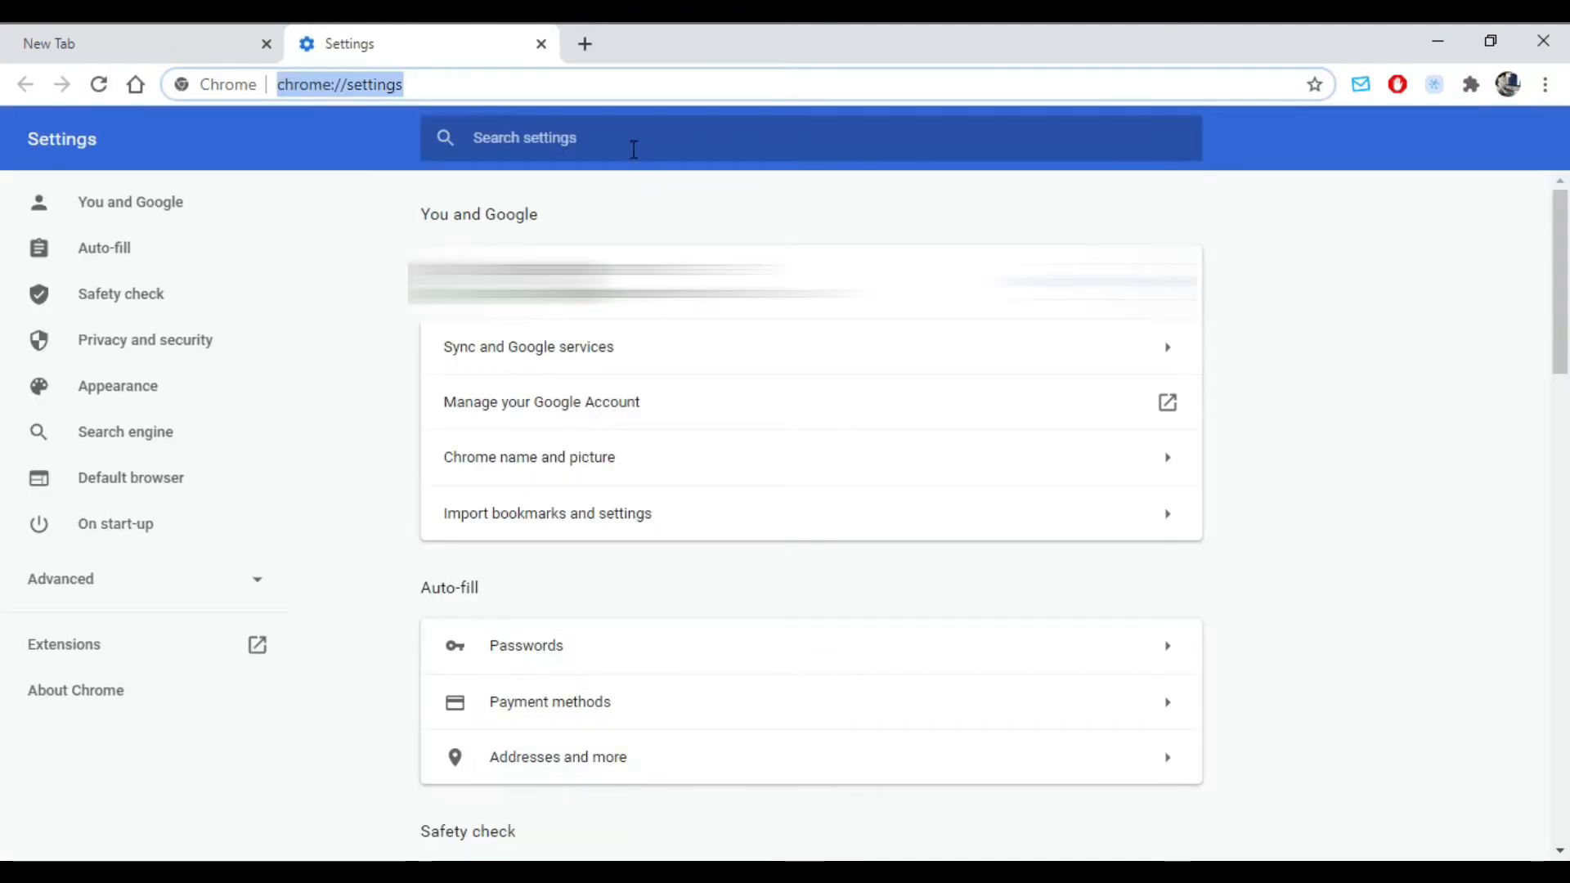
{"action": "type", "text": "clear"}
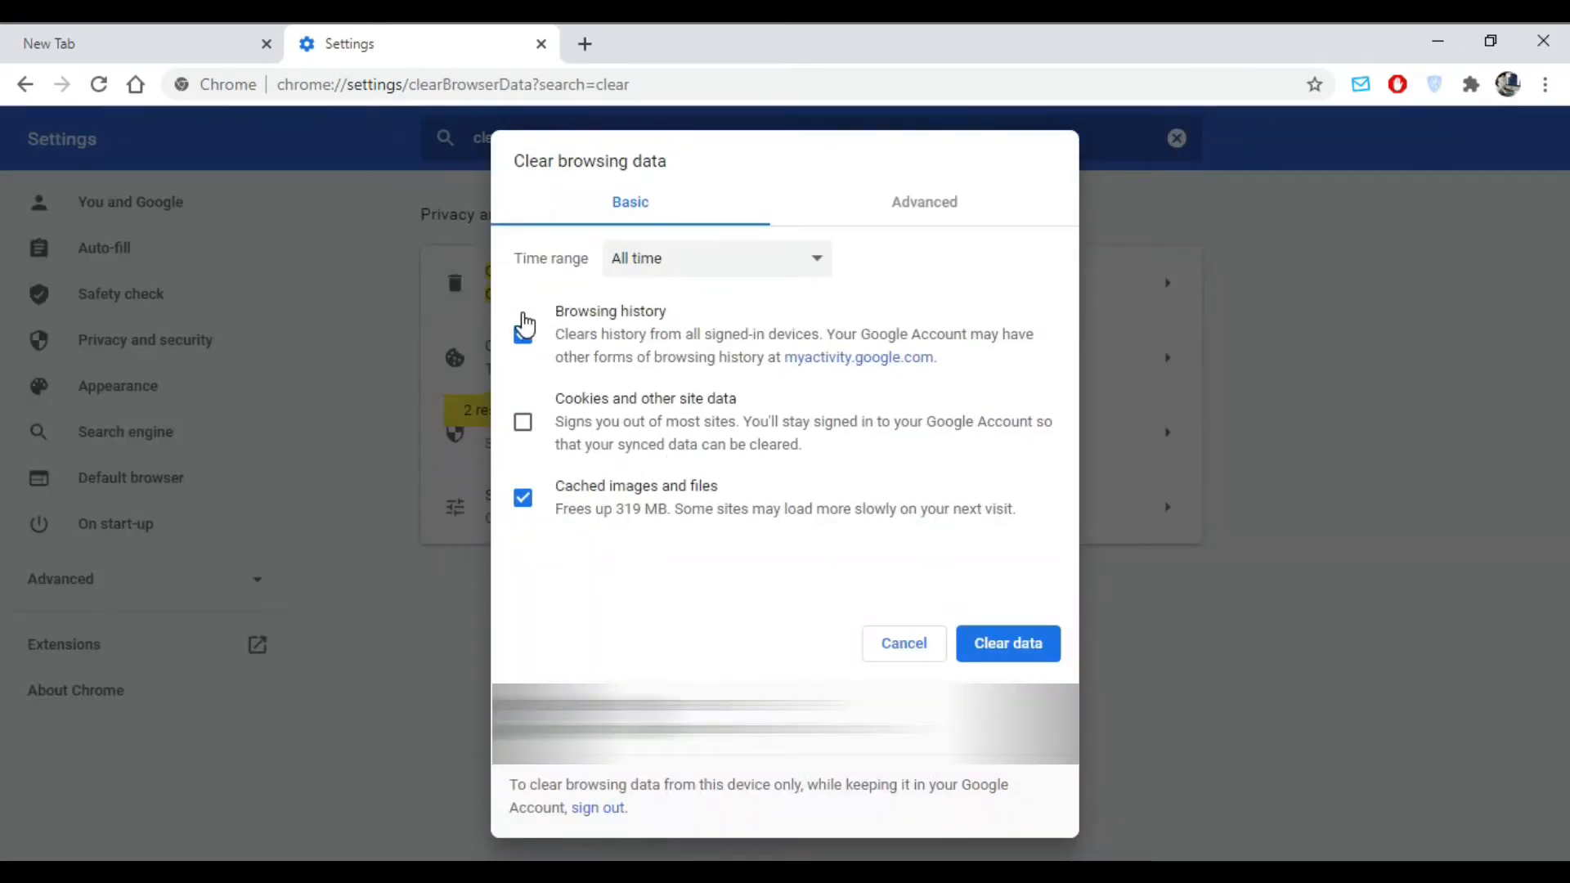
Clear all-time browsing history and cached images with Clear data.
{"action": "left_click", "coordinate": [523, 334]}
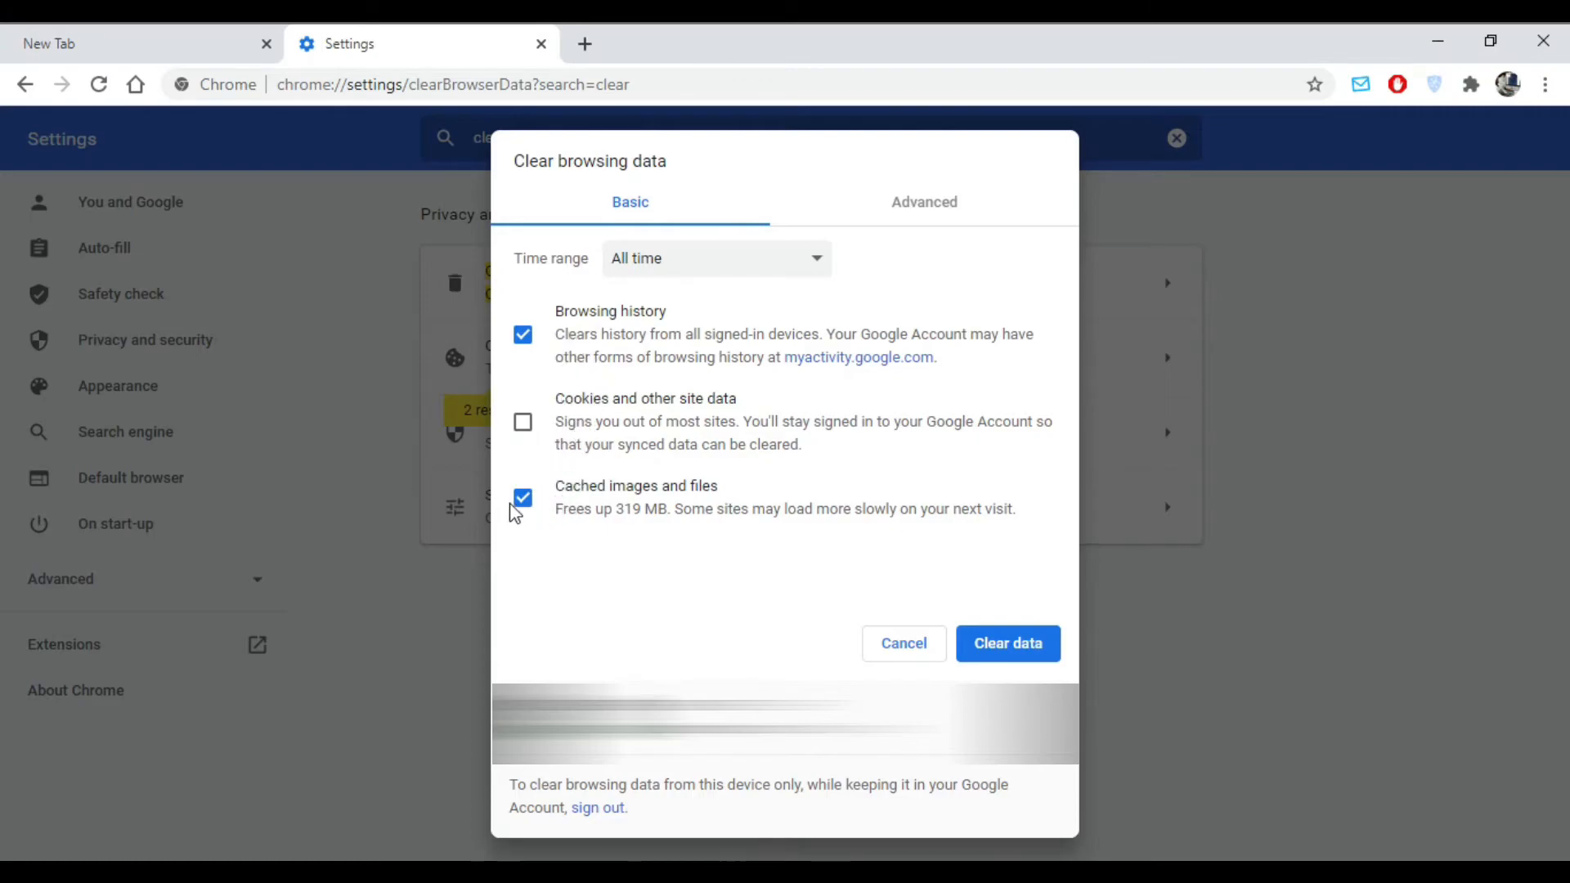
{"action": "mouse_move", "coordinate": [634, 351]}
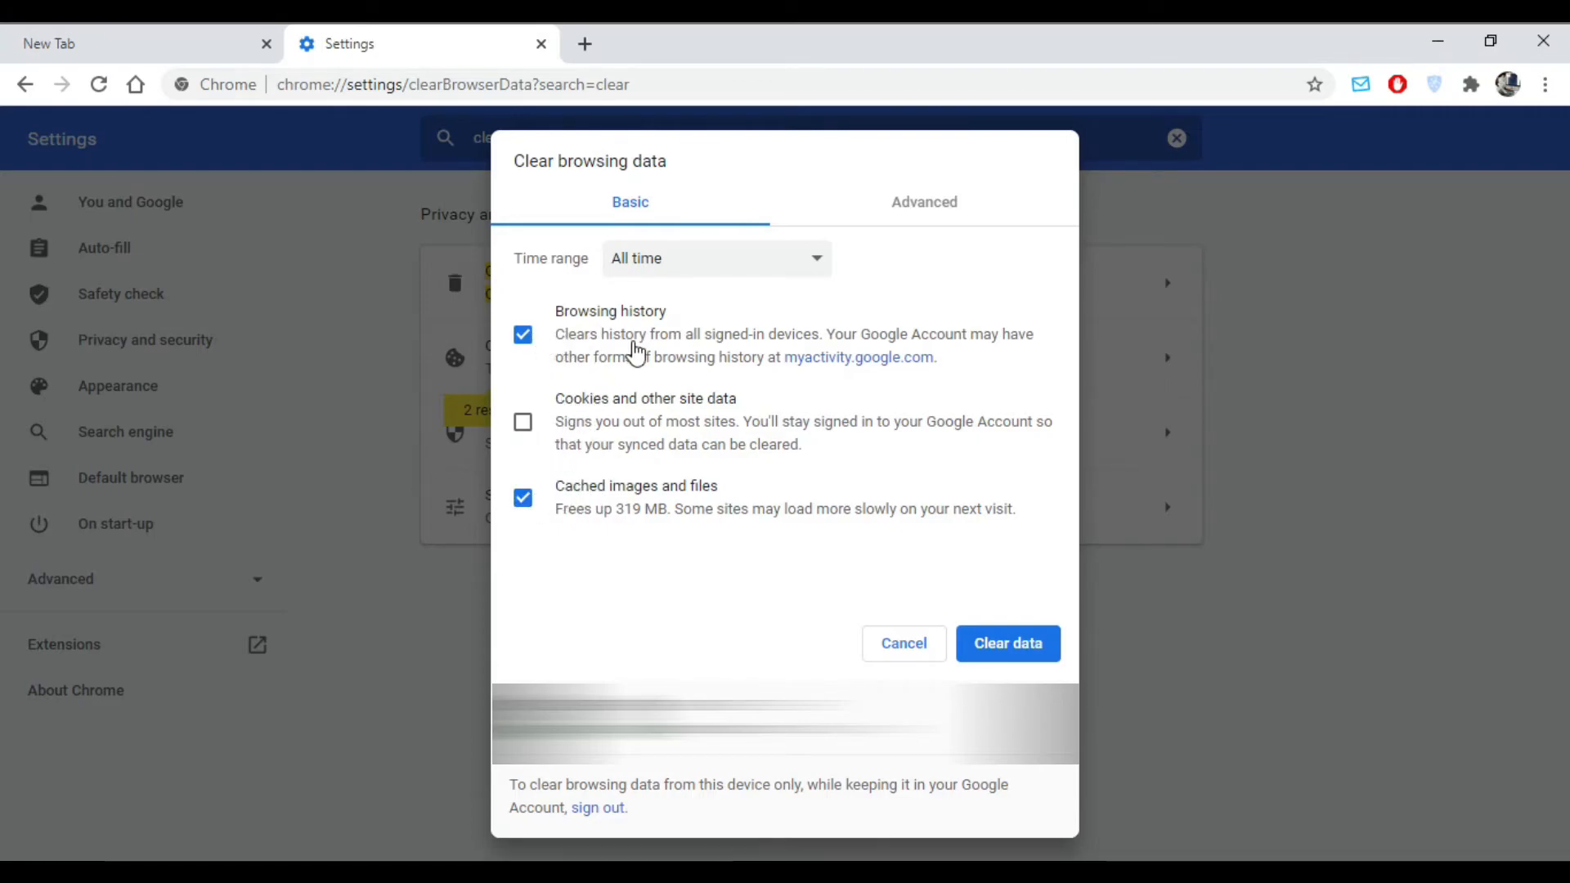
{"action": "left_click", "coordinate": [1007, 643]}
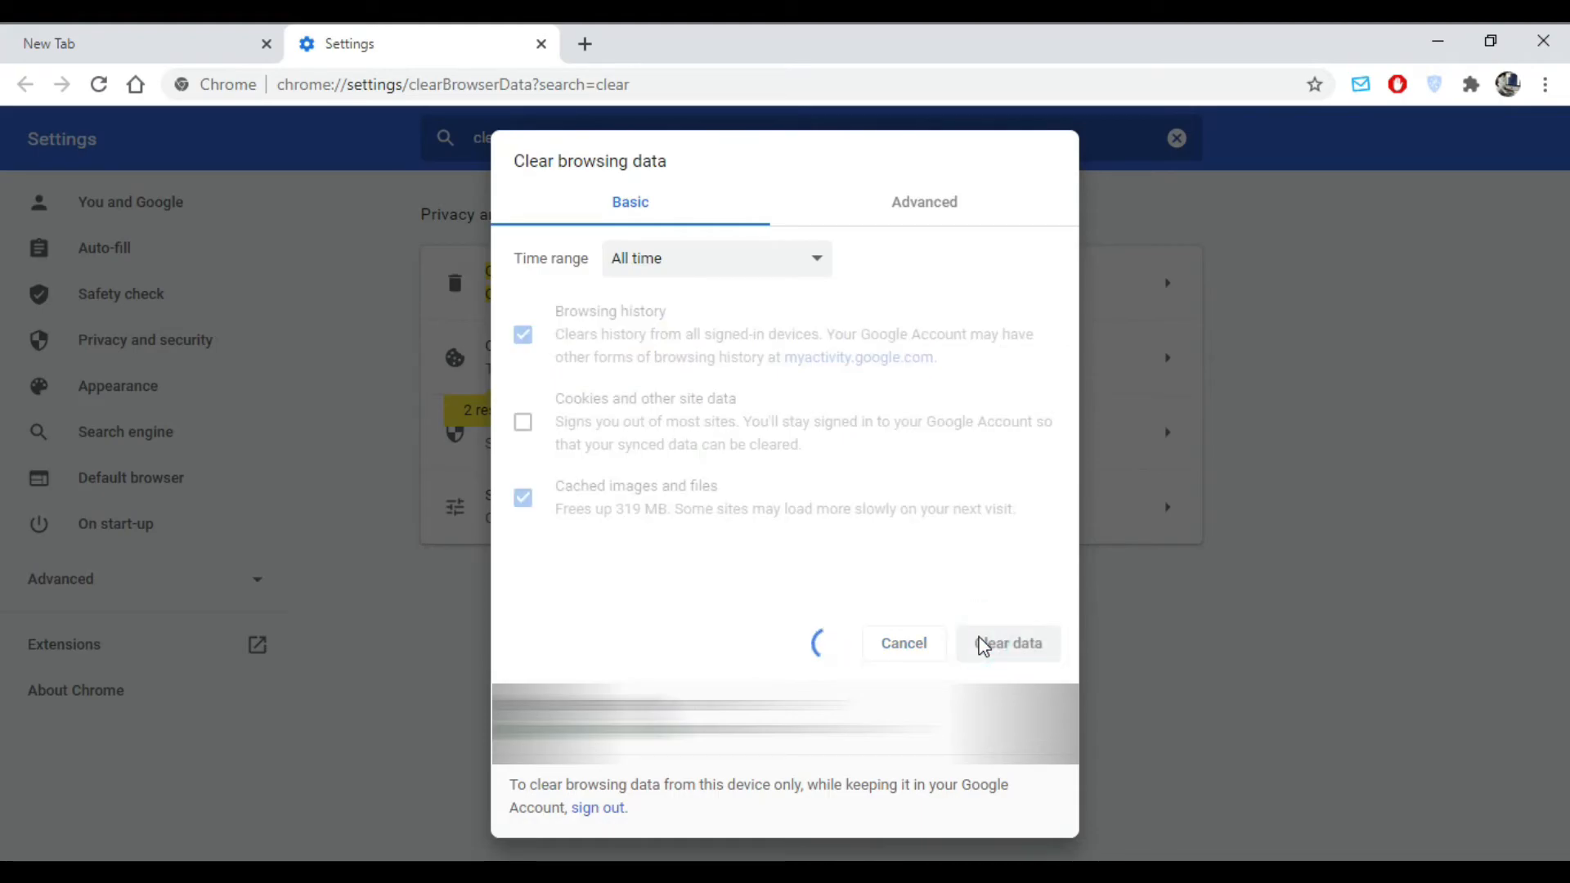
{"action": "left_click", "coordinate": [1007, 643]}
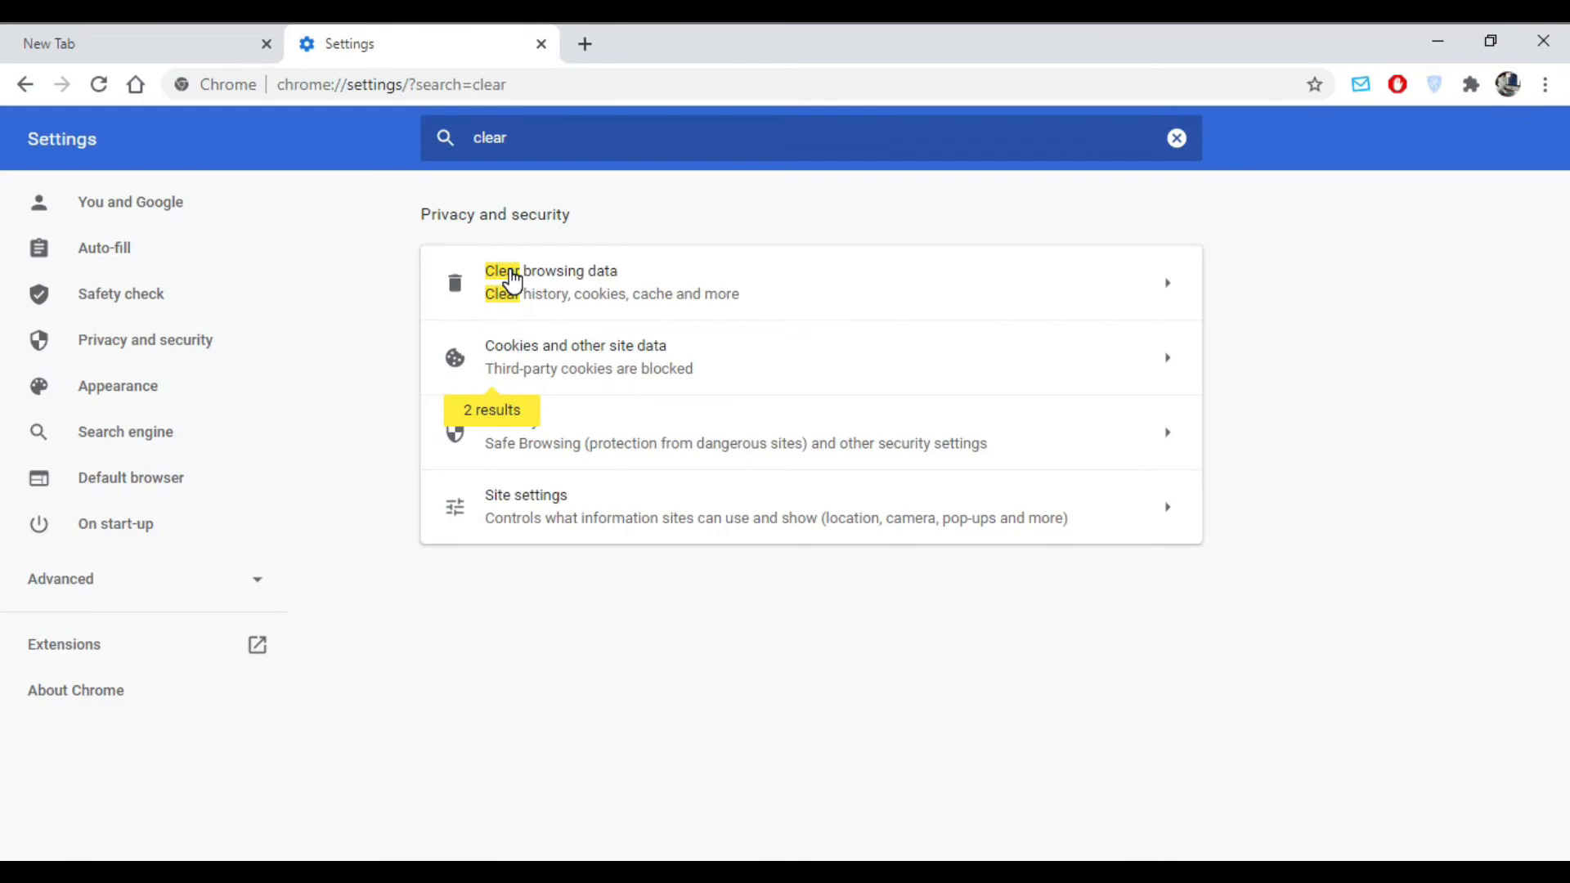